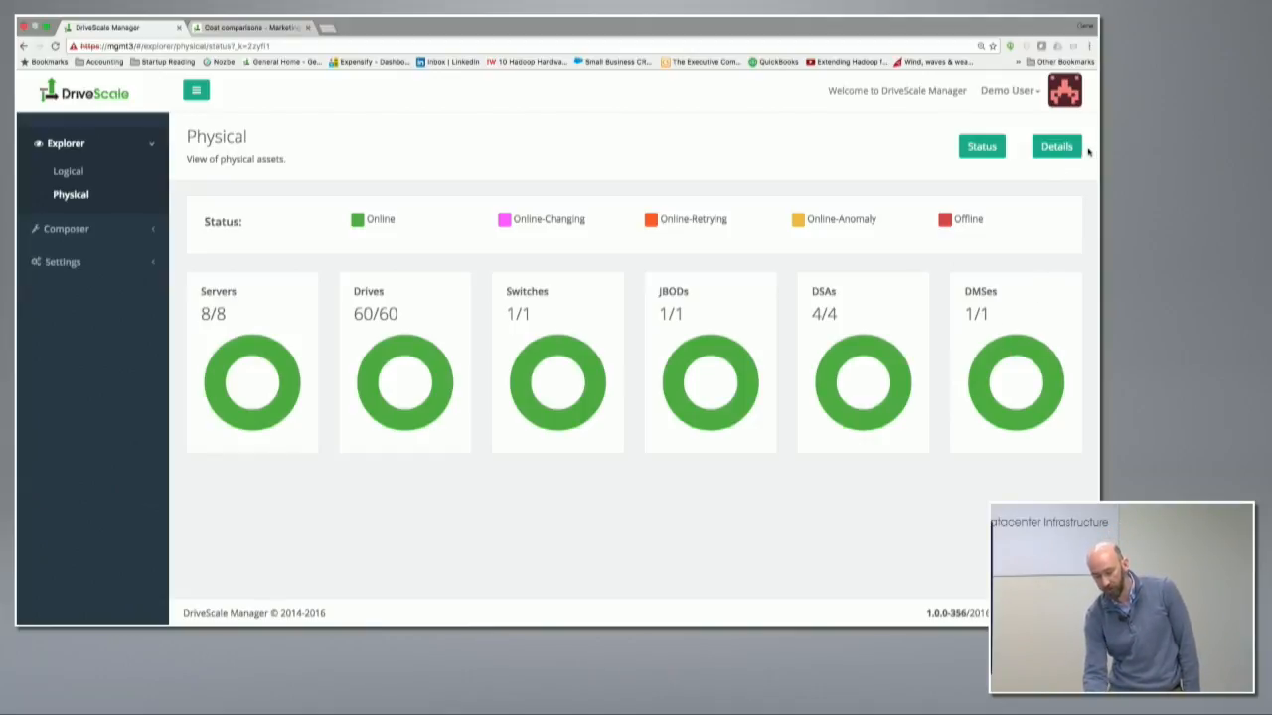
Step: Show the detailed physical asset table filtered to JBOD, listing the FoxConn Carrier enclosure
click(1055, 147)
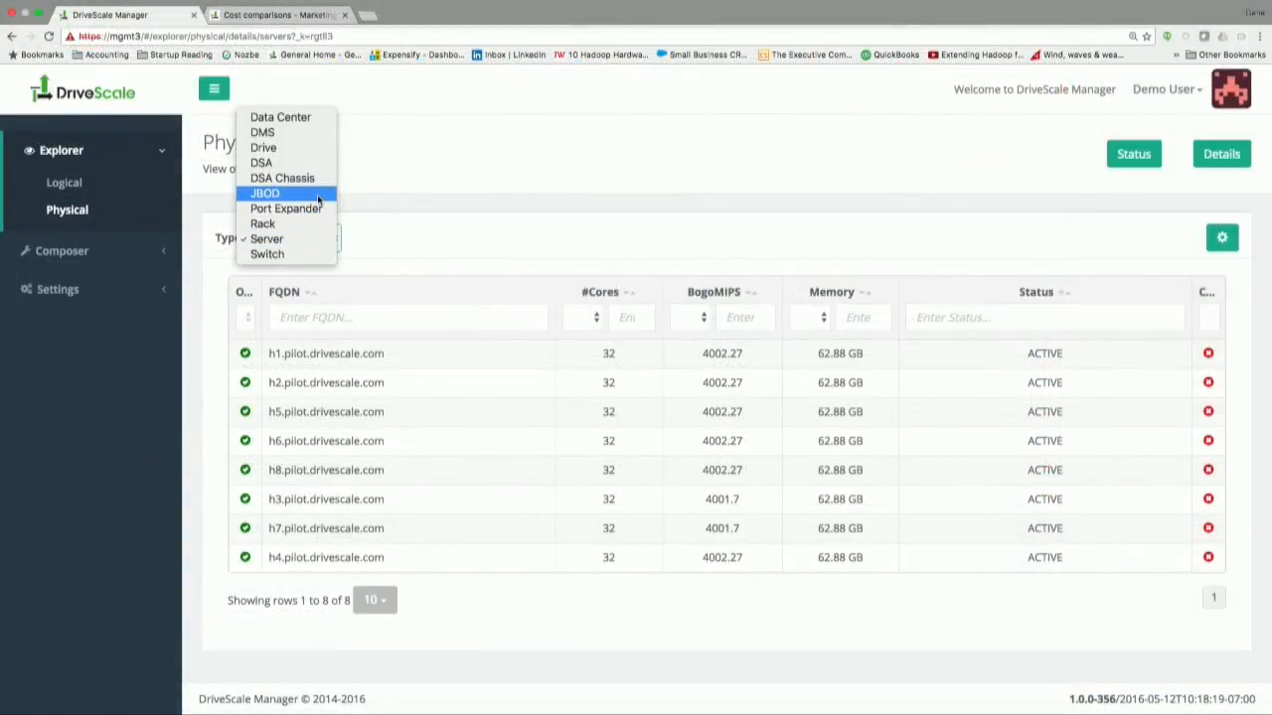
click(266, 193)
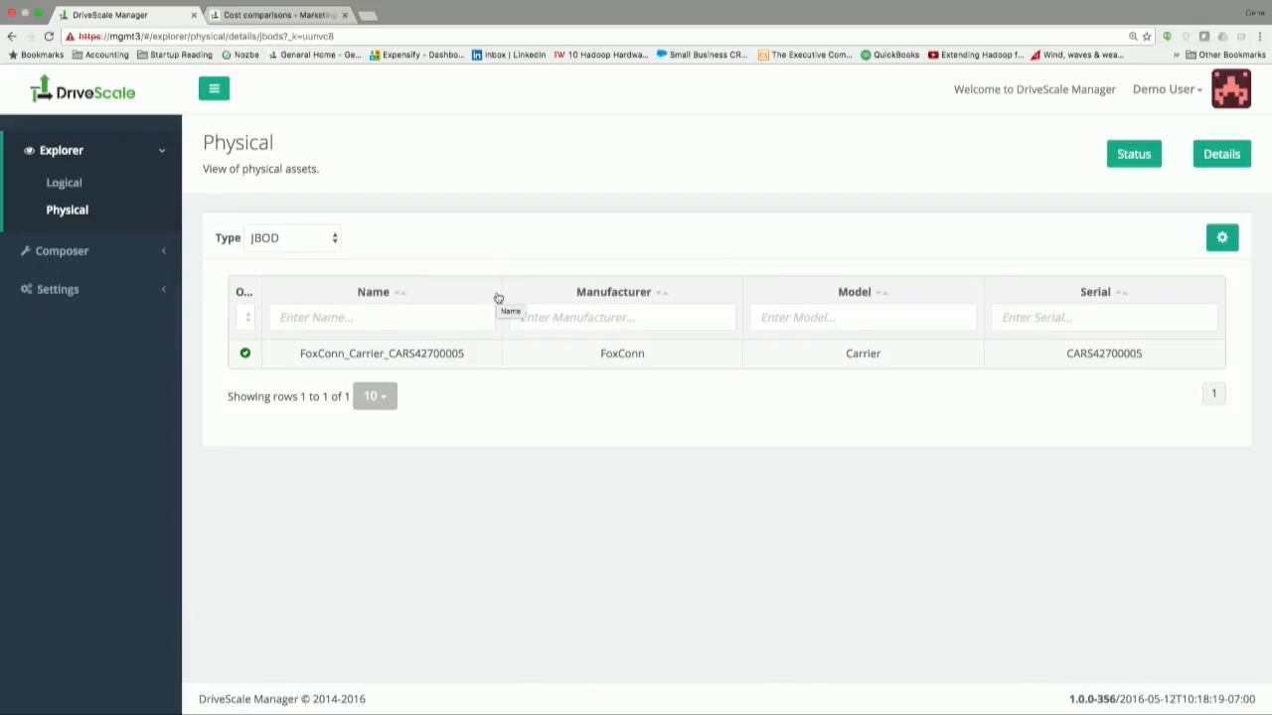
mouse_move(439, 278)
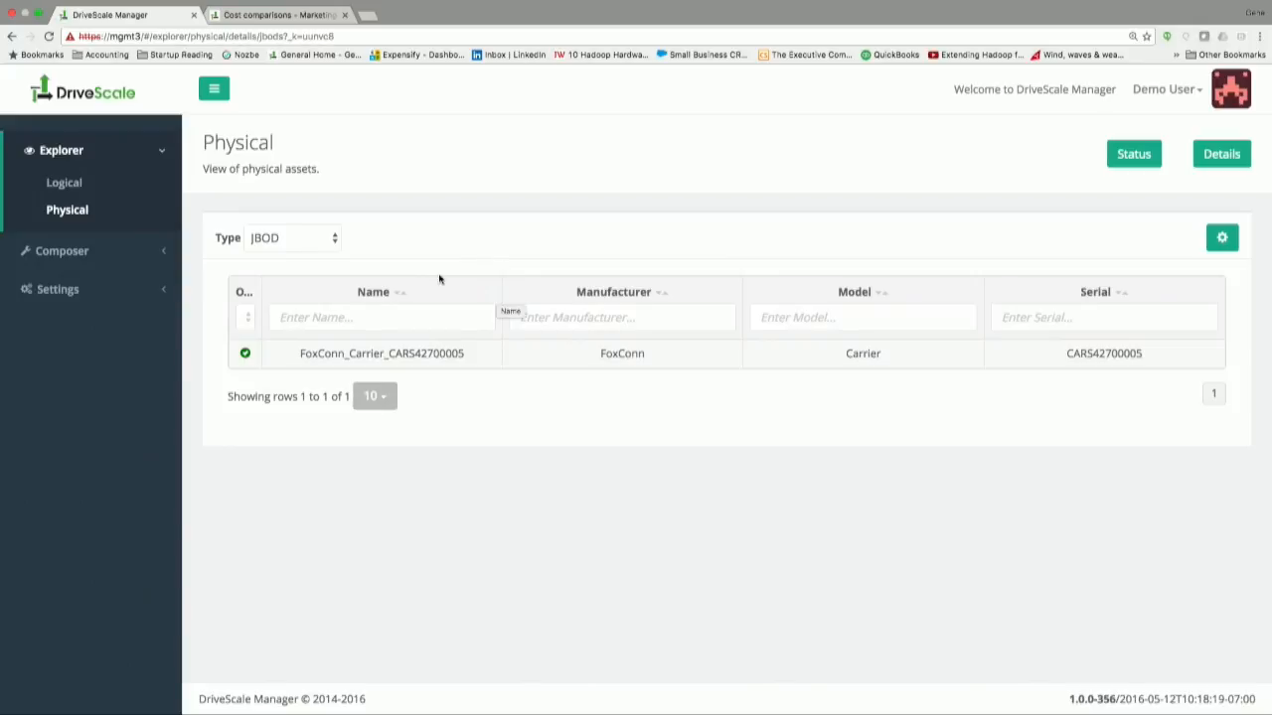
Step: View the FoxConn_Carrier_CARS42700005 JBOD's datasheet with 76 bays, drives and port expanders
click(381, 354)
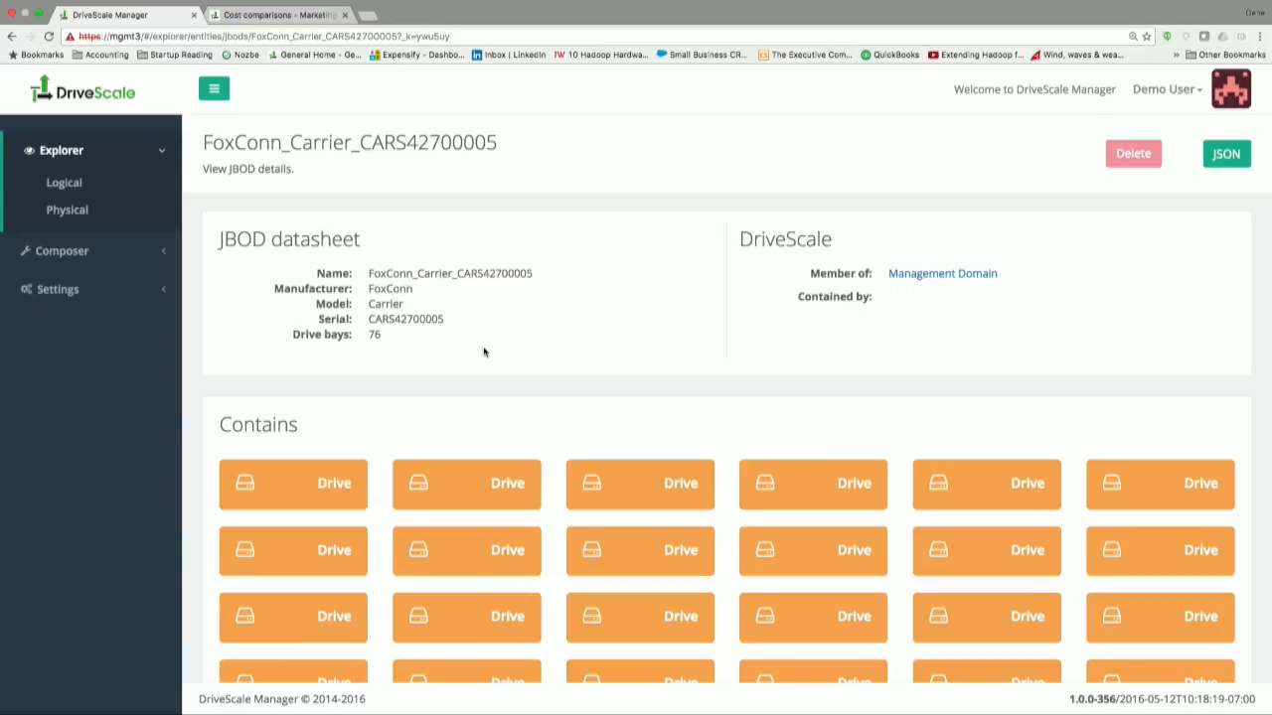
scroll(down, 3)
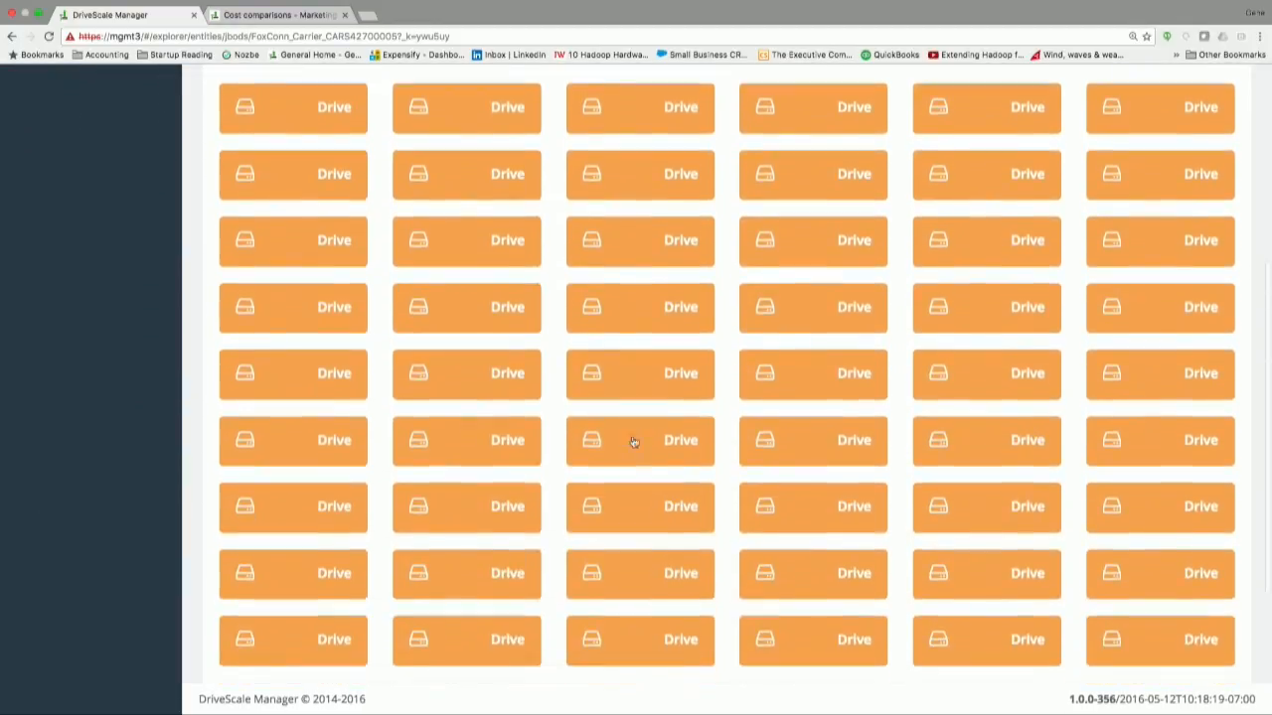
scroll(down, 3)
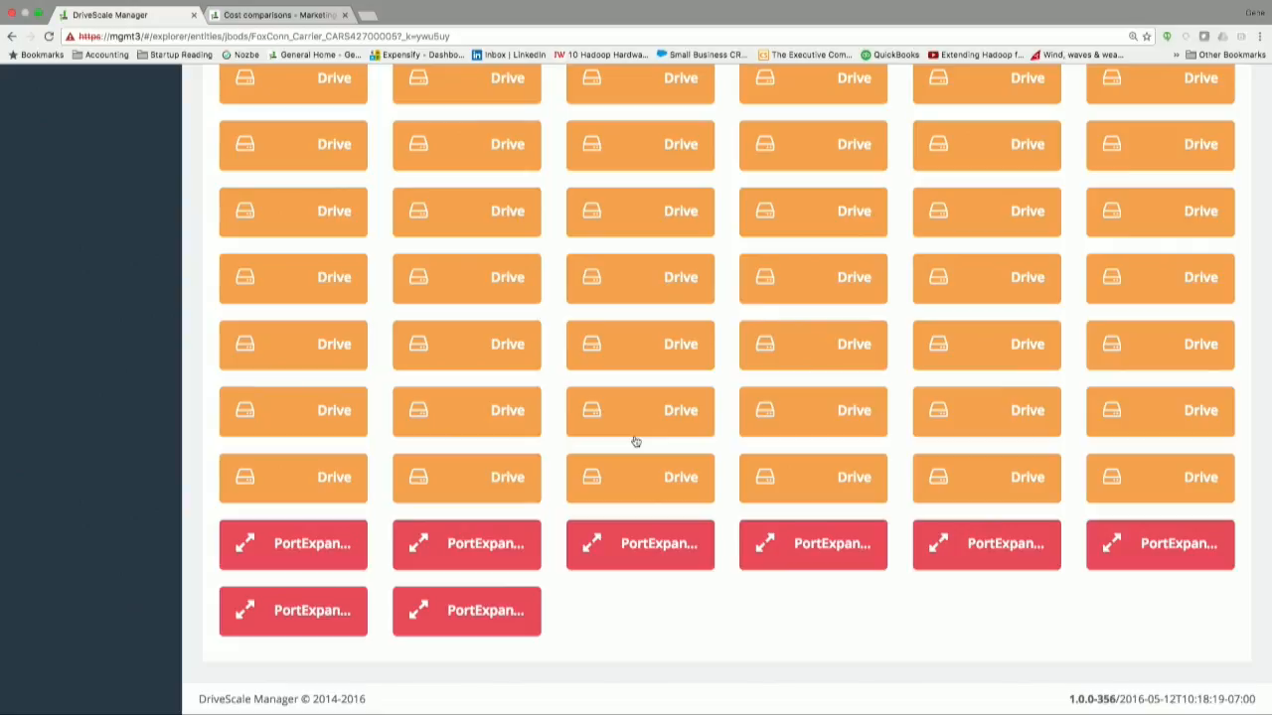
mouse_move(779, 344)
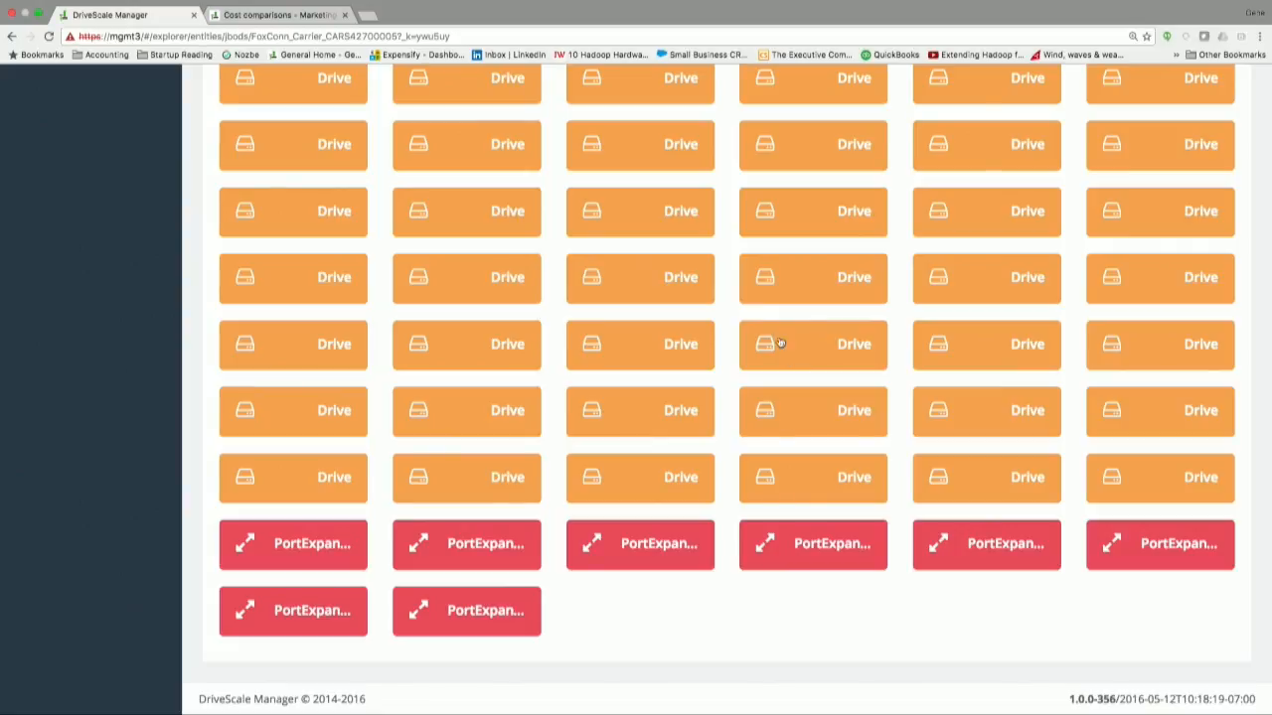
Step: Review the SEAGATE-f32f73@037 2 TB drive's datasheet, then return to the asset list
click(813, 345)
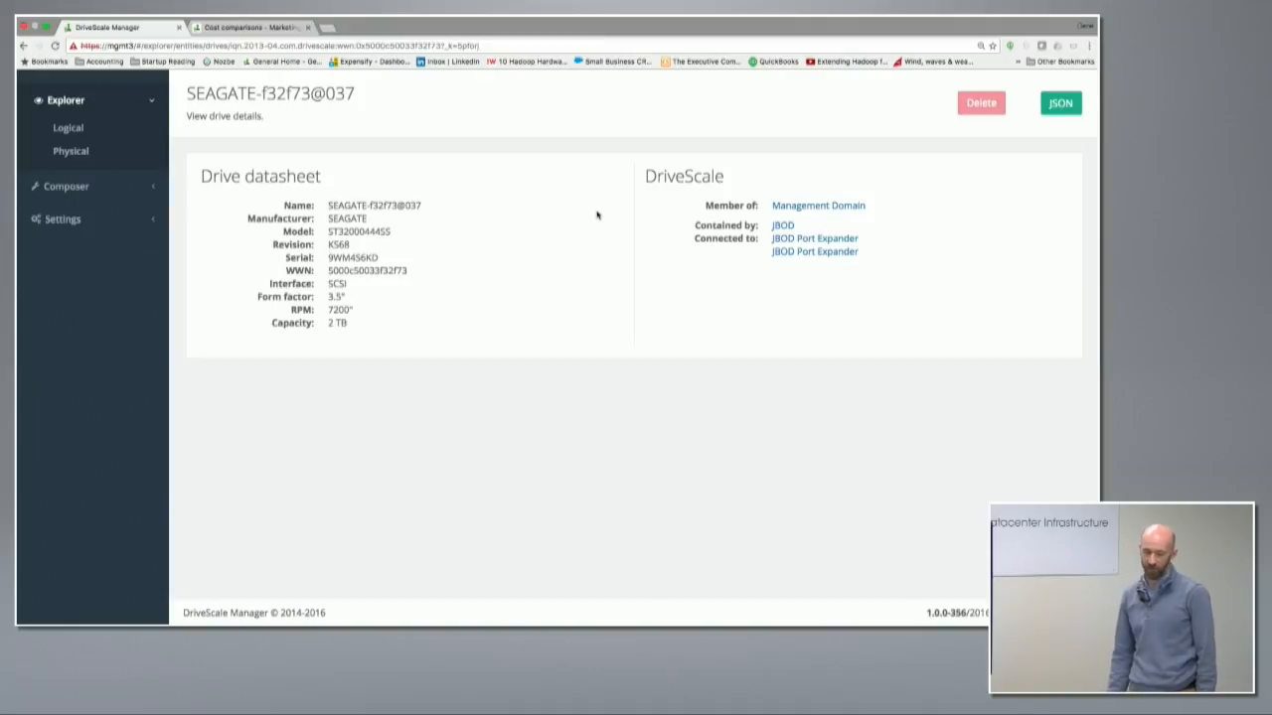
mouse_move(433, 64)
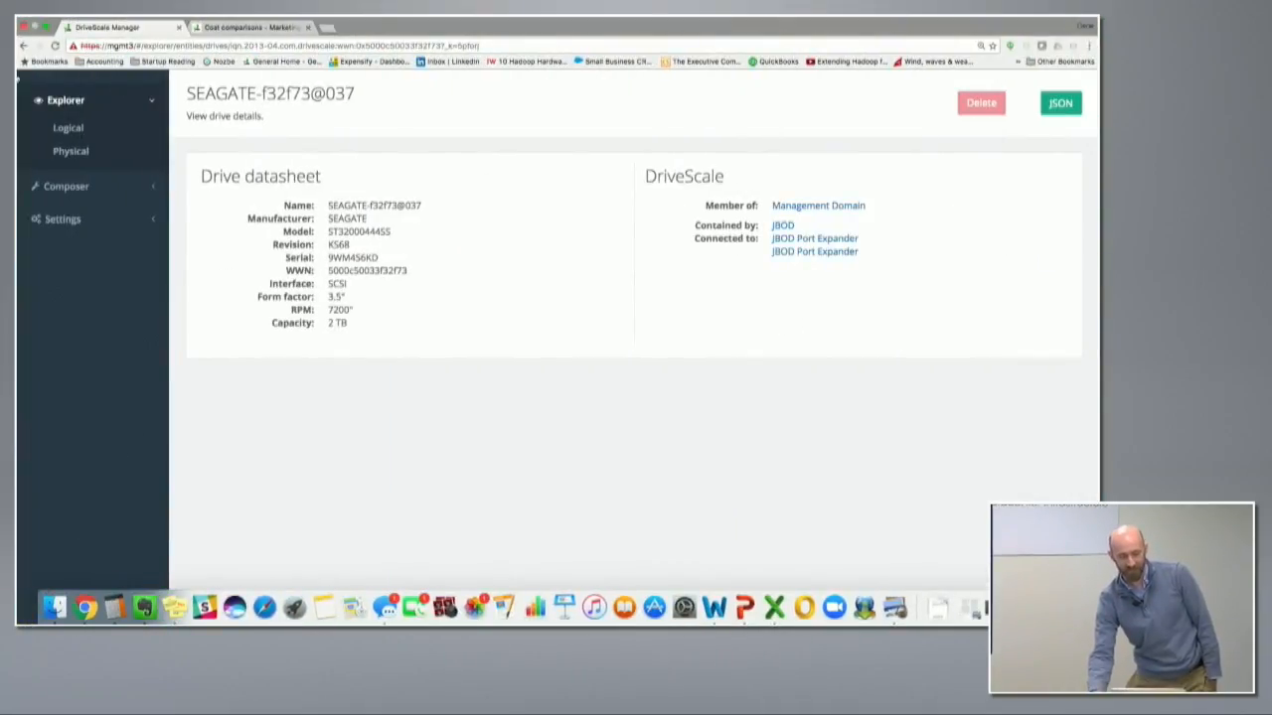
click(784, 227)
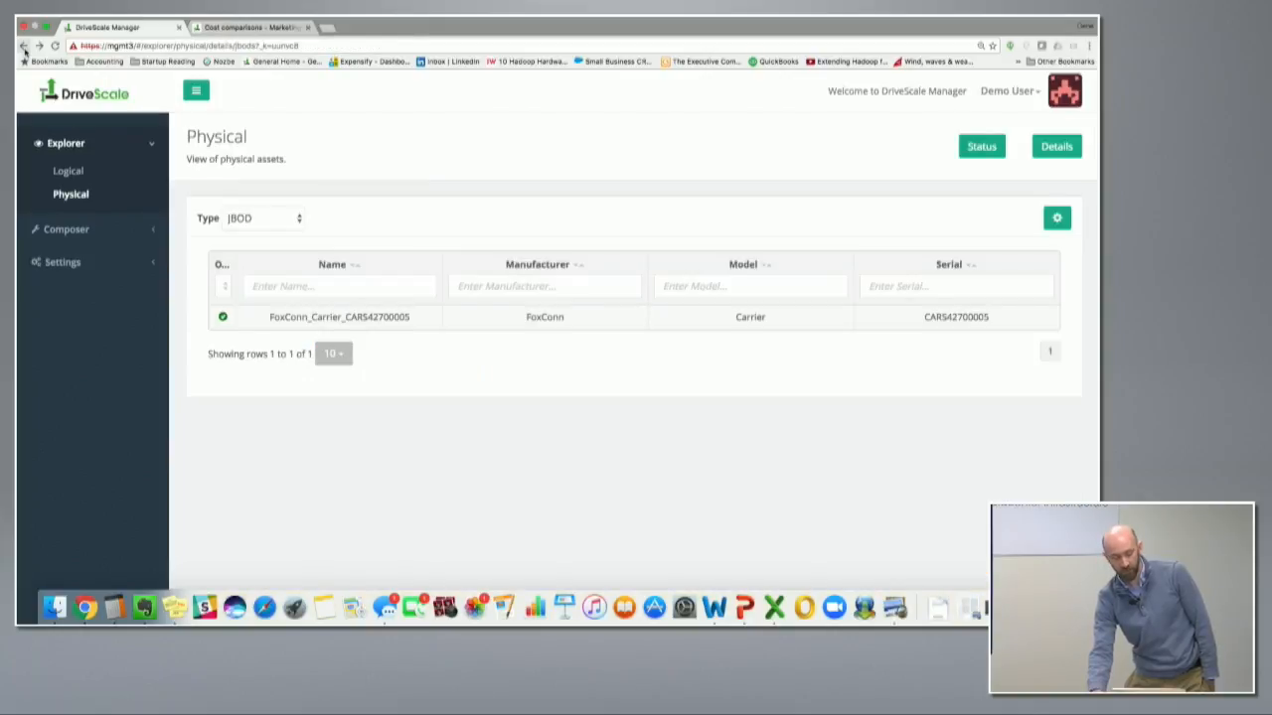
Step: Filter the physical assets to DSA, listing the four adapters with their Redfish URLs
click(269, 216)
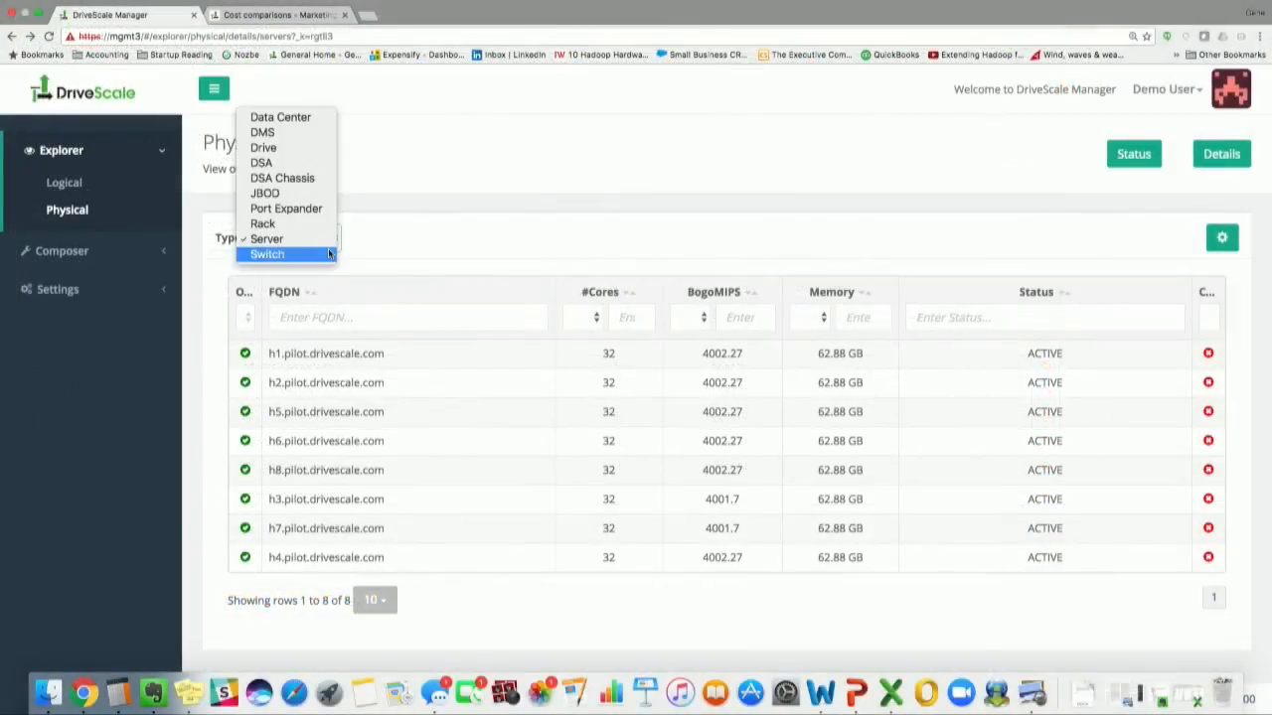
click(266, 238)
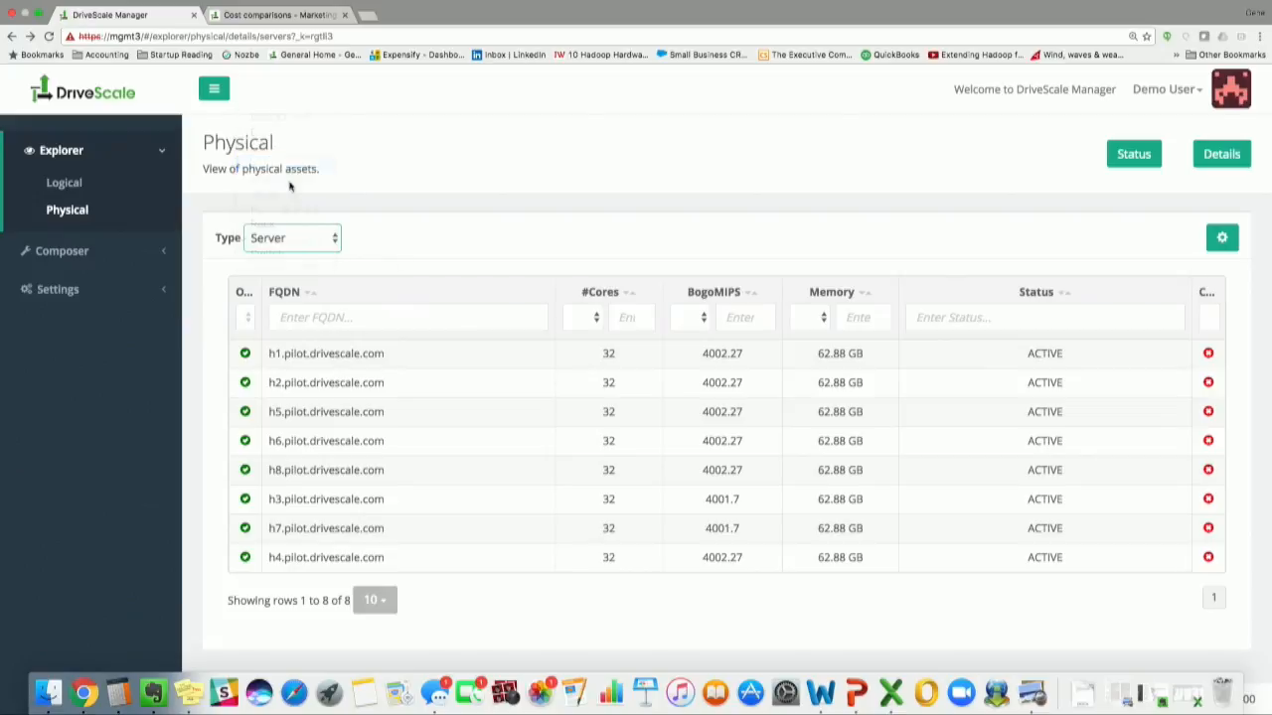
click(293, 239)
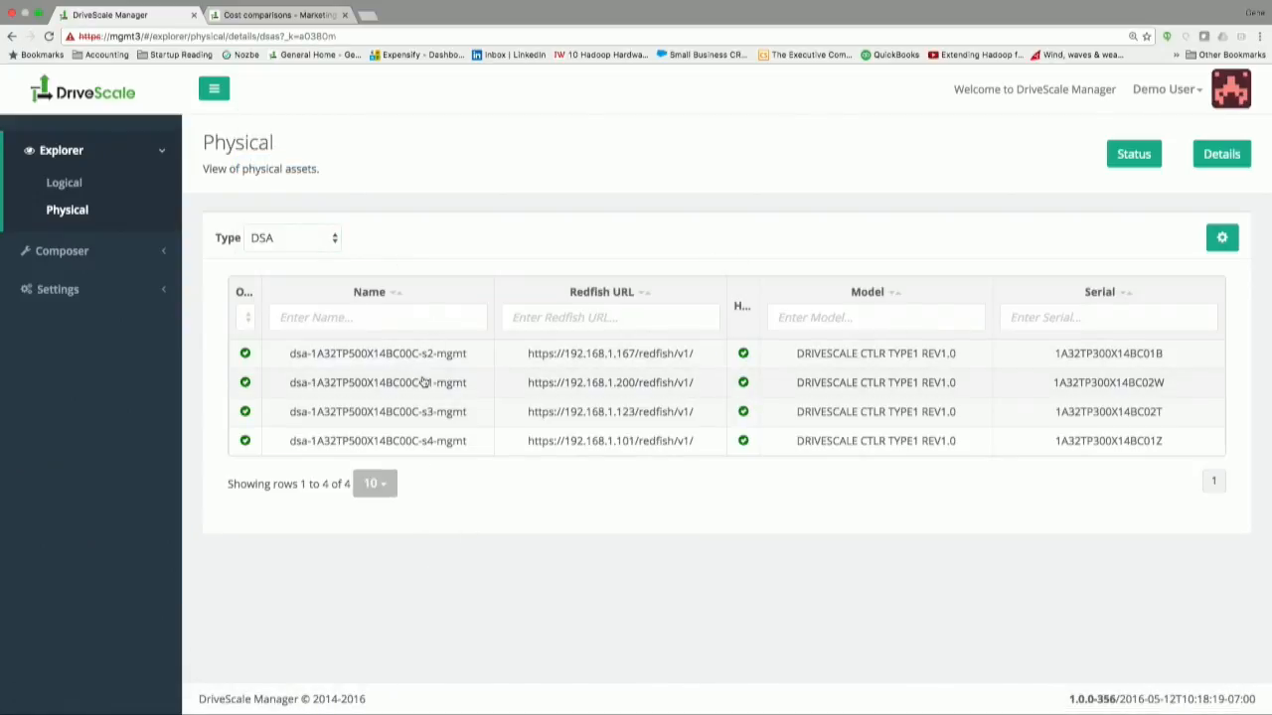
Step: Review the dsa-...-s1-mgmt adapter's datasheet, installed software, network interfaces and SAS ports
click(378, 382)
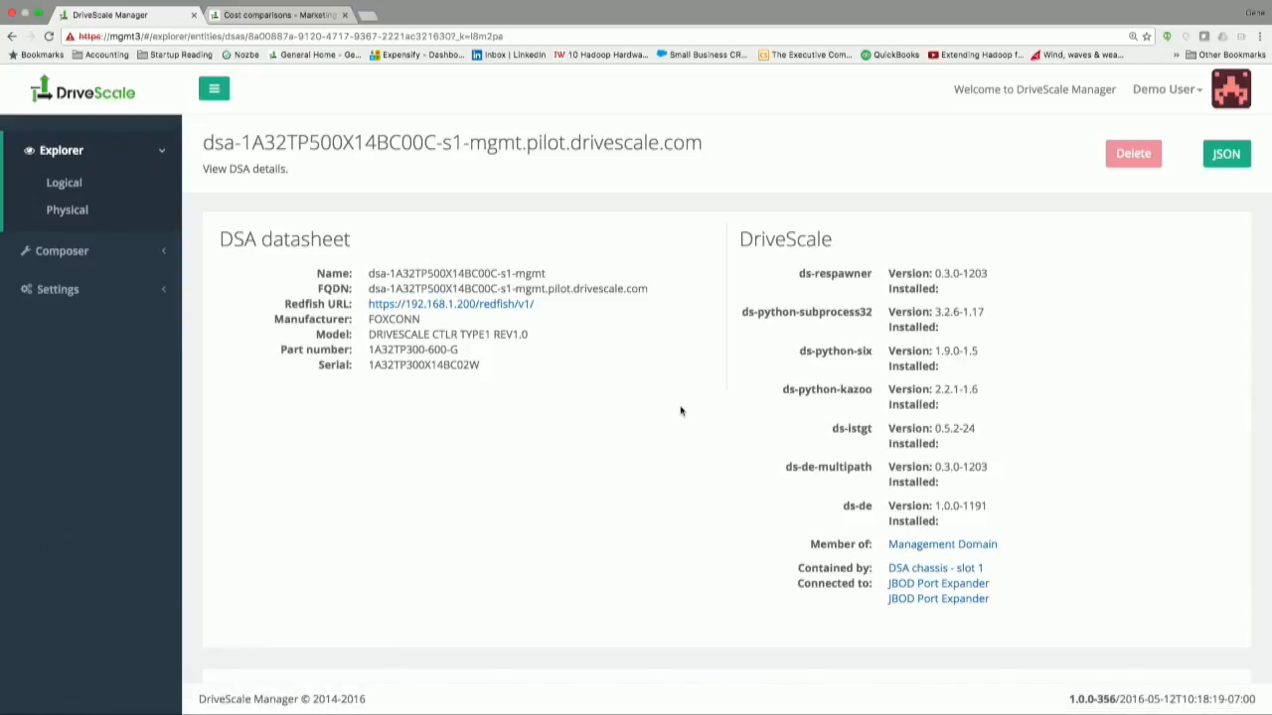
scroll(down, 3)
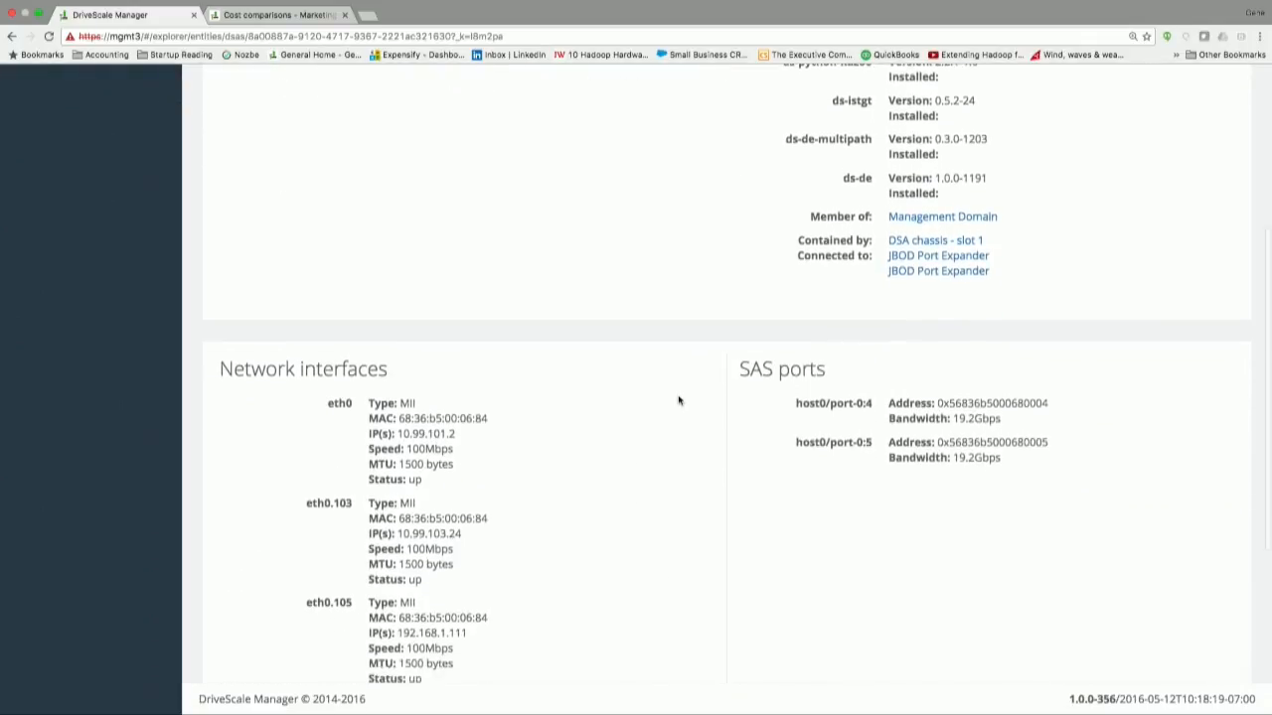
scroll(down, 3)
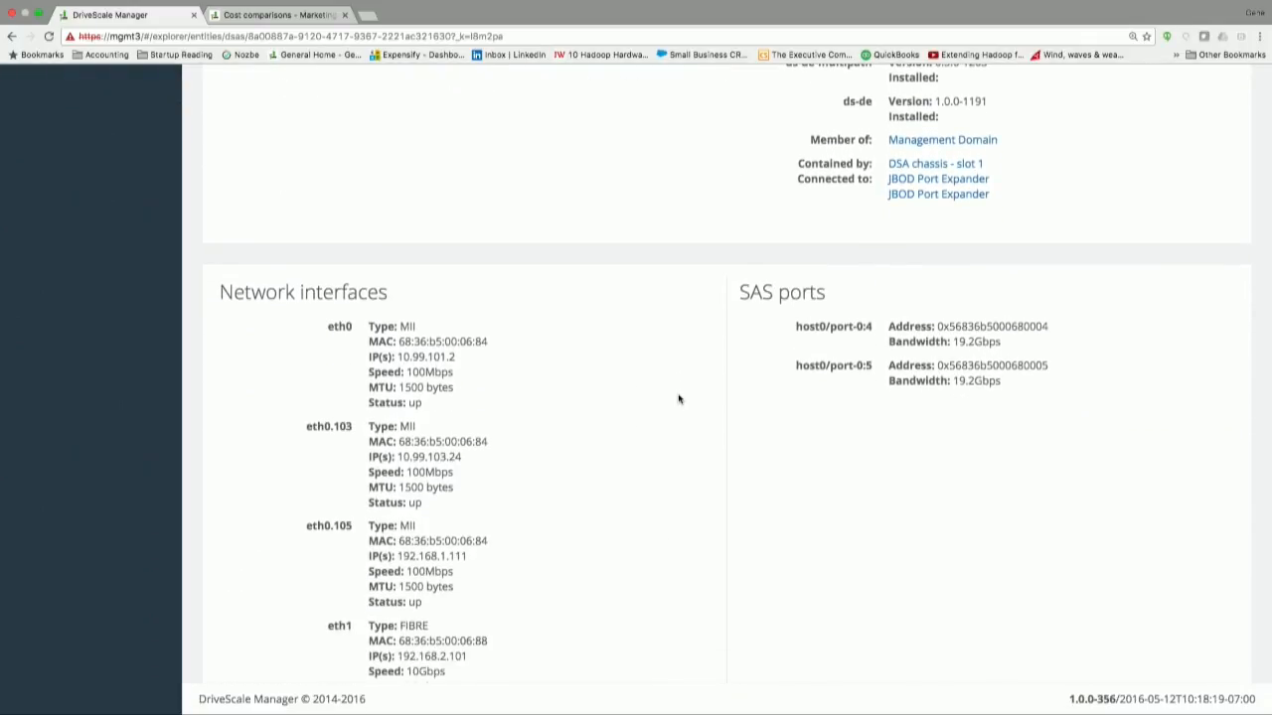
scroll(down, 3)
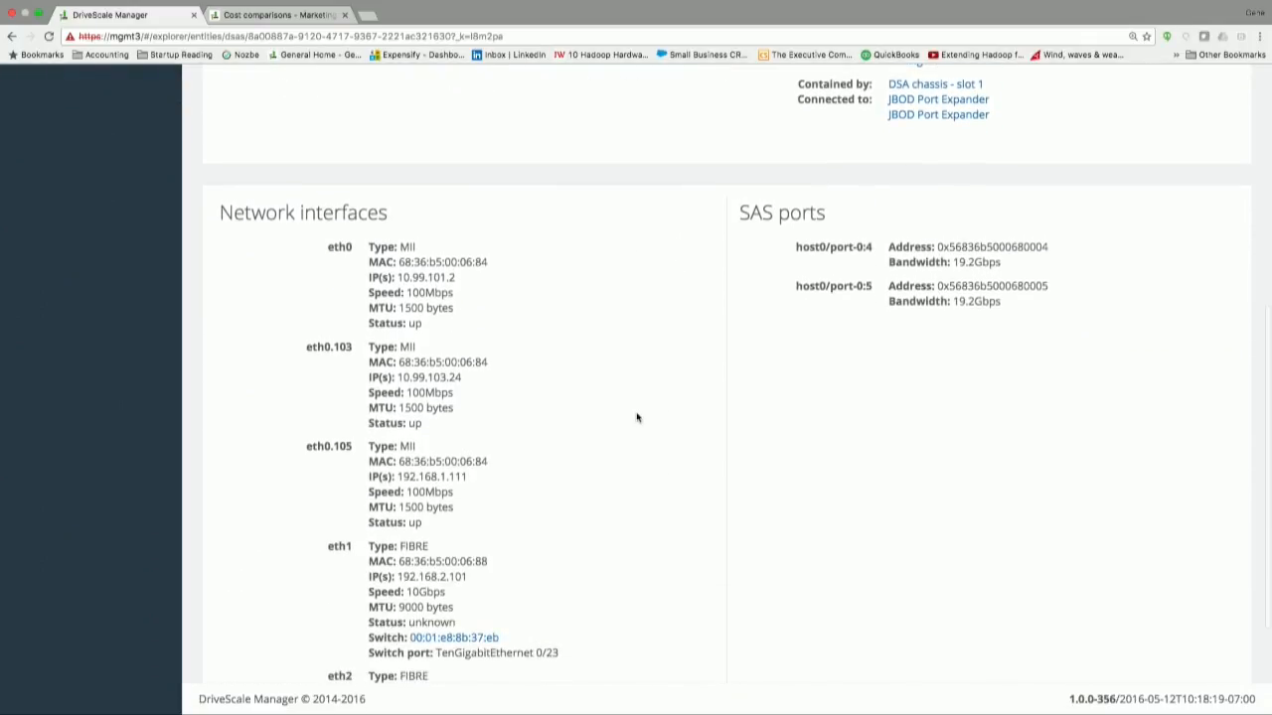
scroll(down, 3)
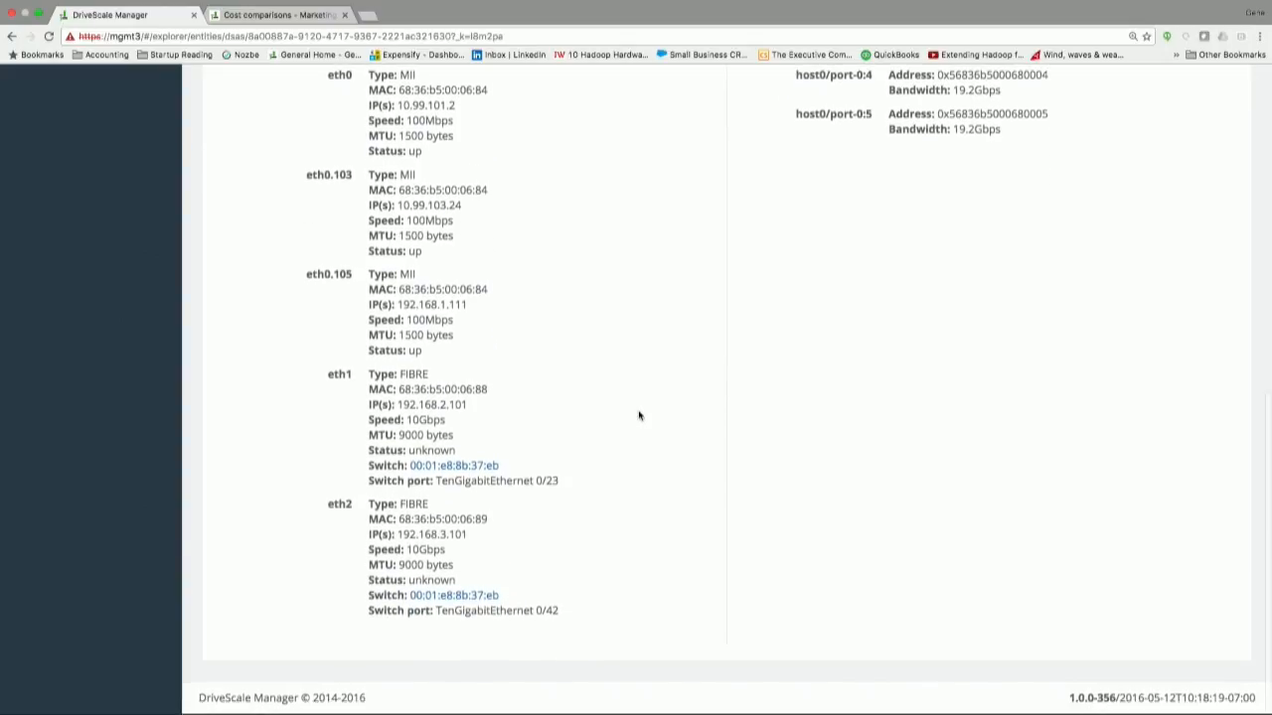